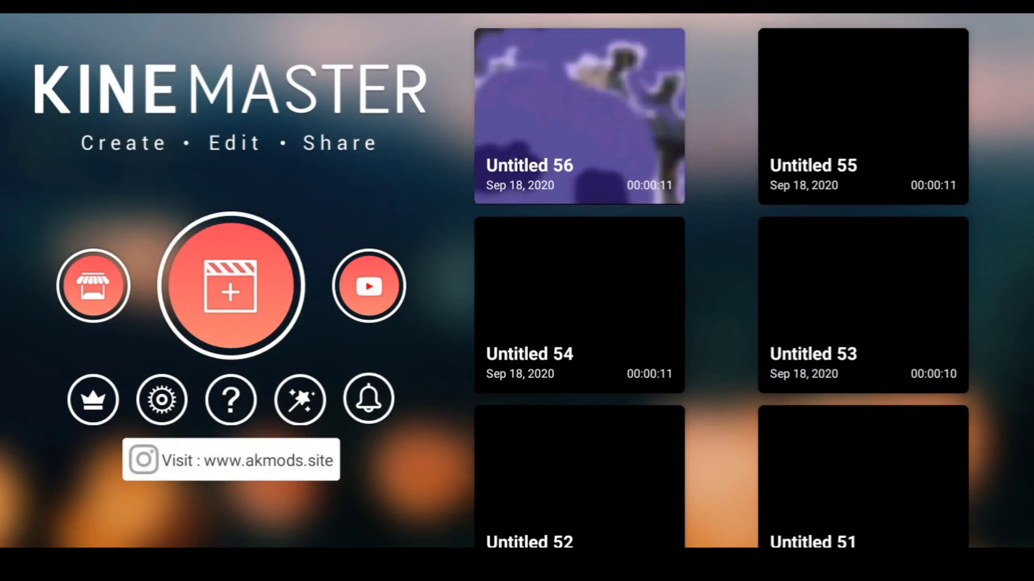
Start a new project on a black solid background lengthened to about ten seconds
click(229, 285)
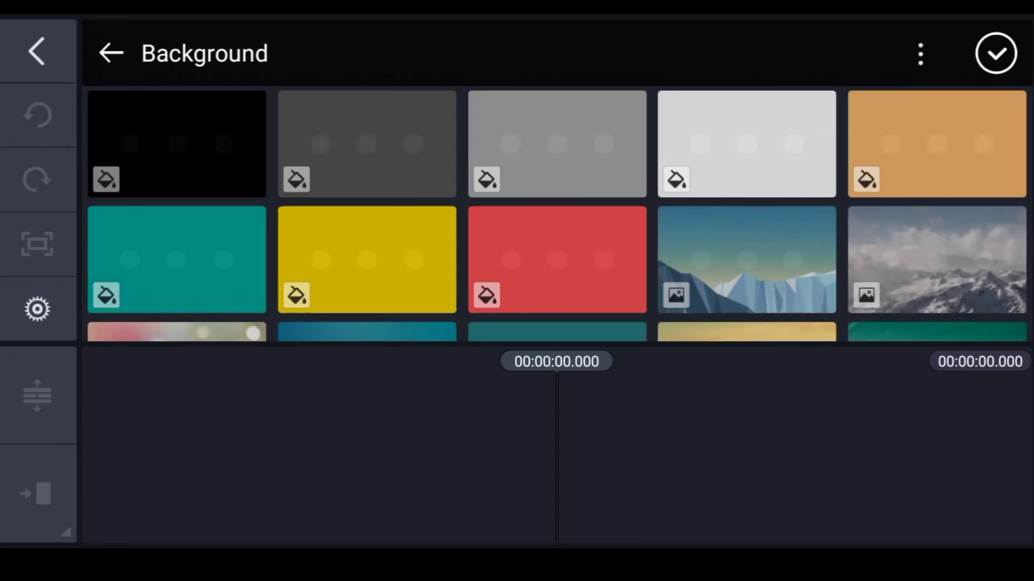
click(176, 144)
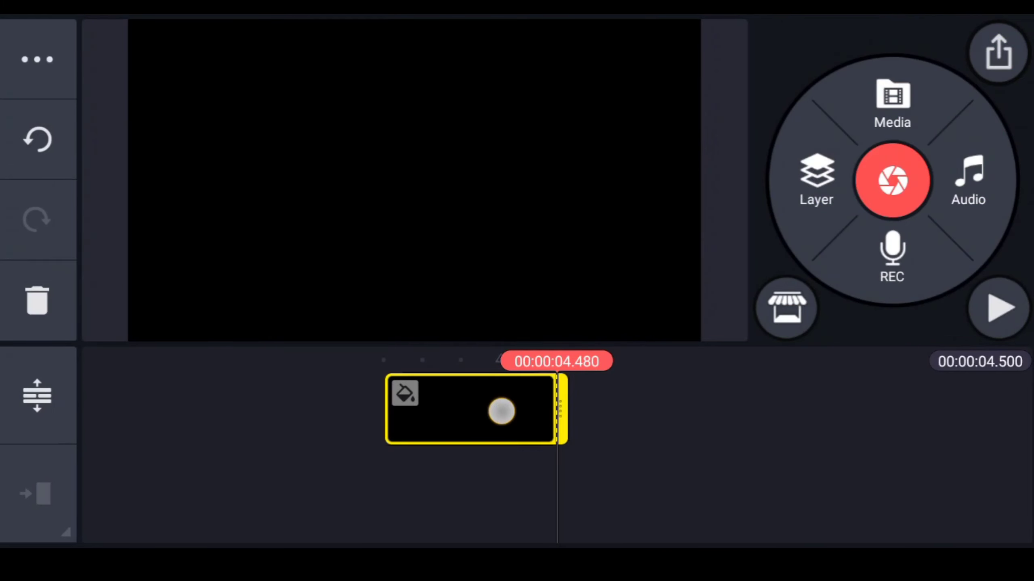
drag(564, 410, 798, 448)
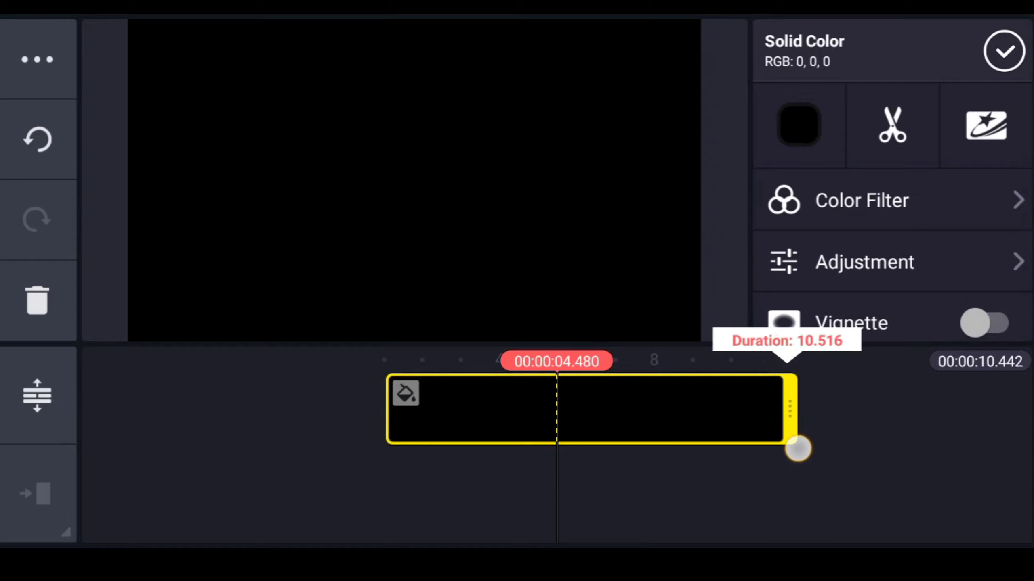
drag(798, 450, 823, 441)
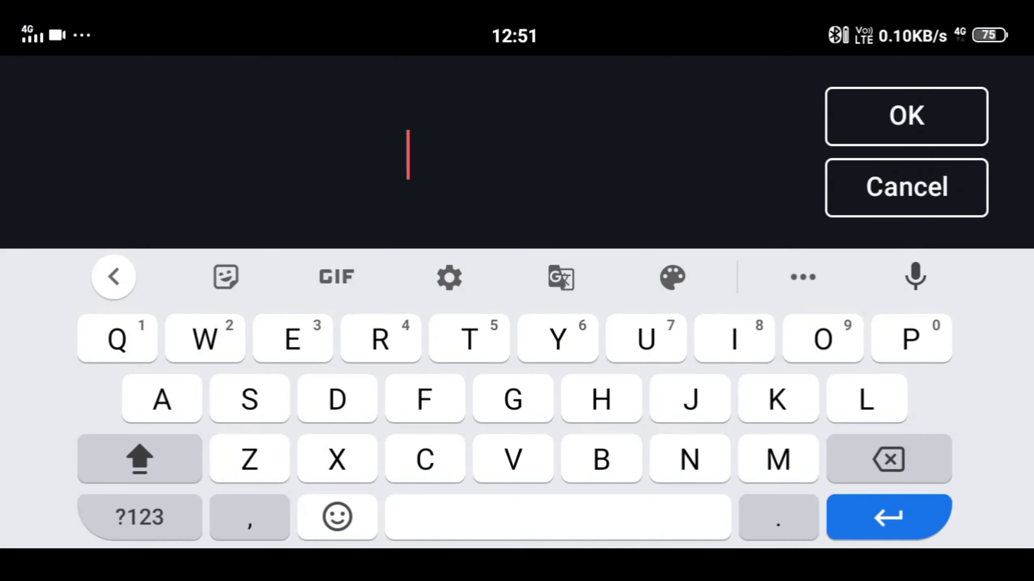
Add a text layer reading NAME over the black background
text(NAM)
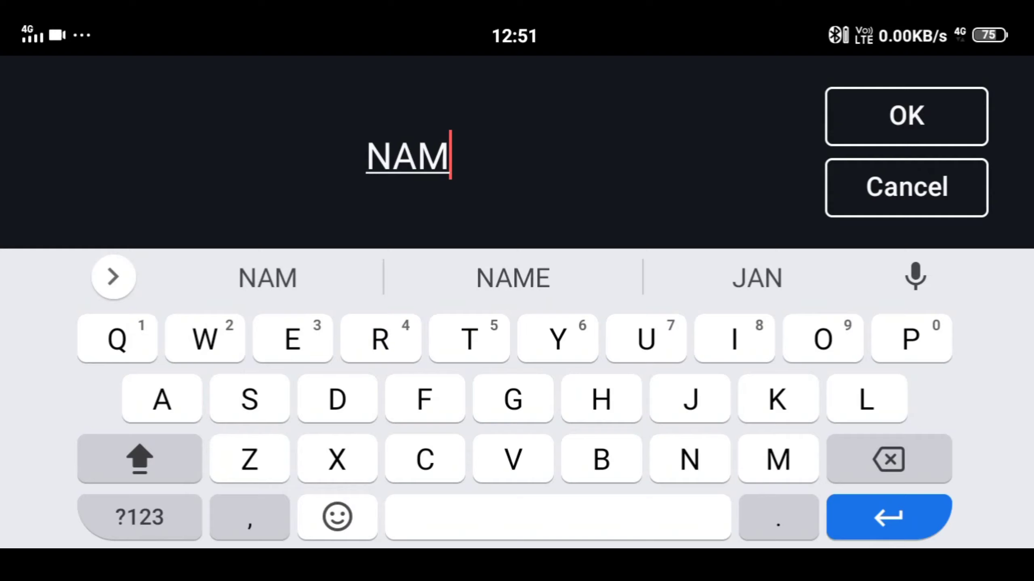
click(268, 278)
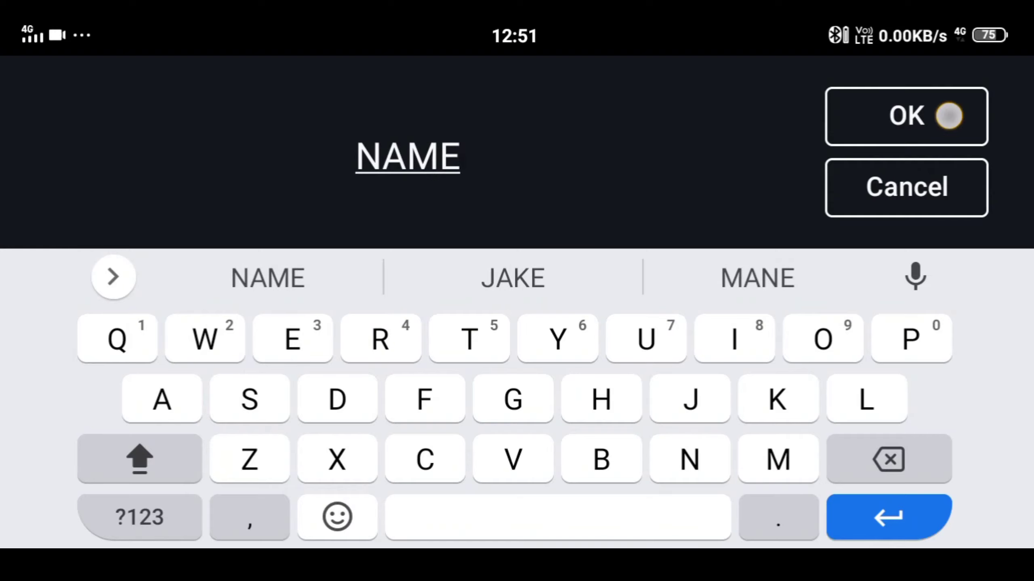
click(906, 116)
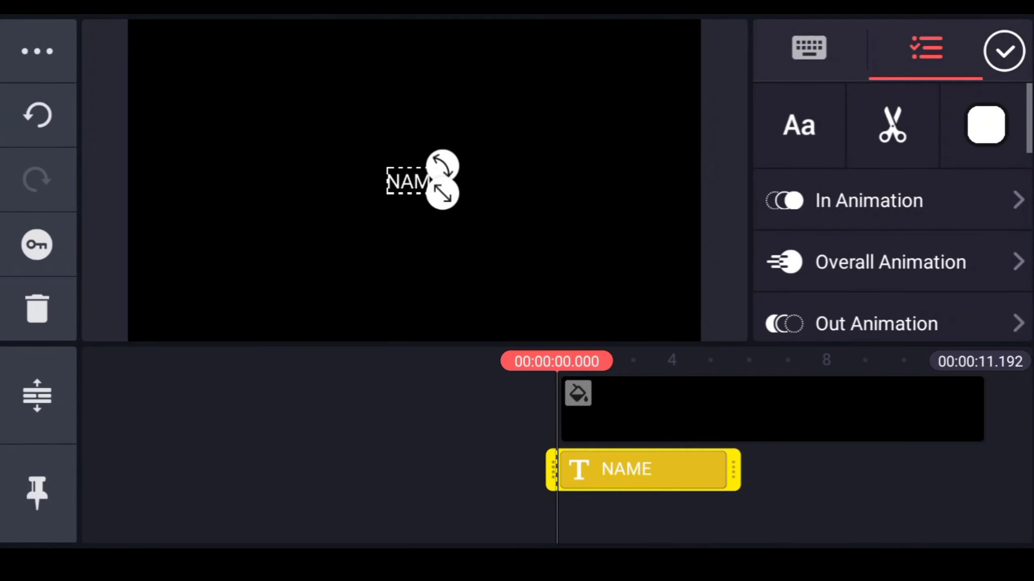
Enlarge the NAME text and set it in the heavy Roboto Black font
drag(442, 191, 537, 264)
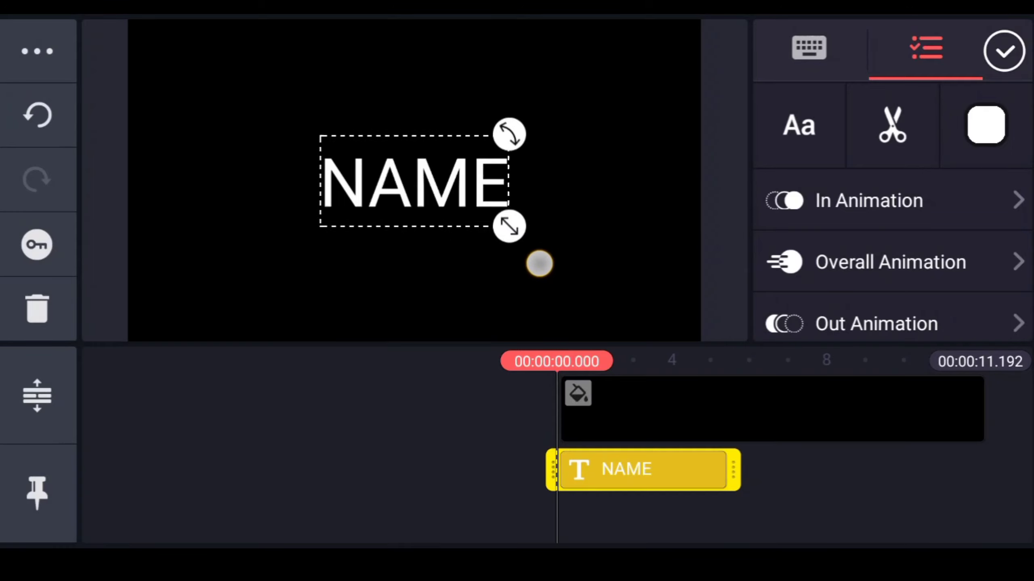
drag(509, 228, 611, 278)
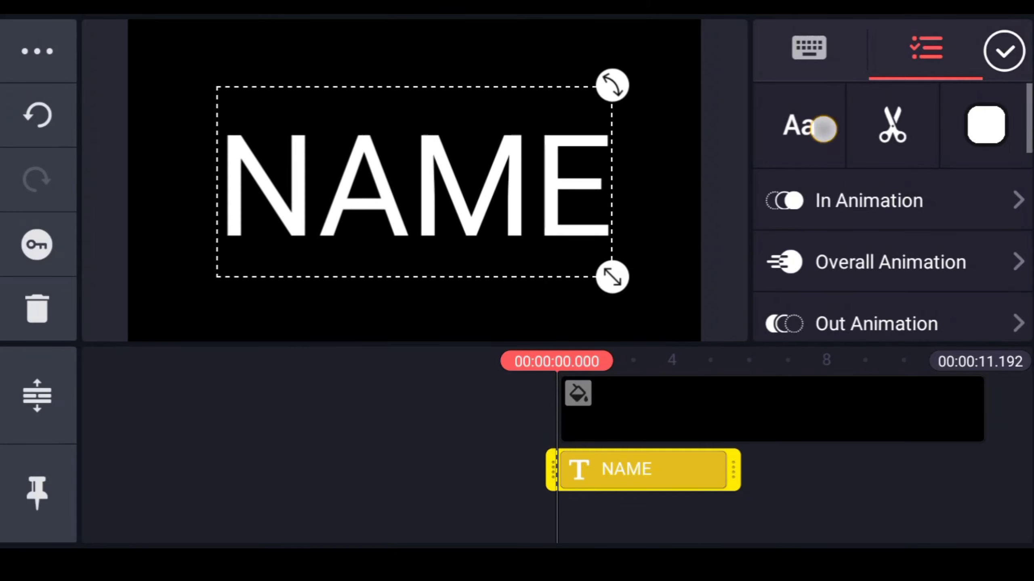
click(799, 125)
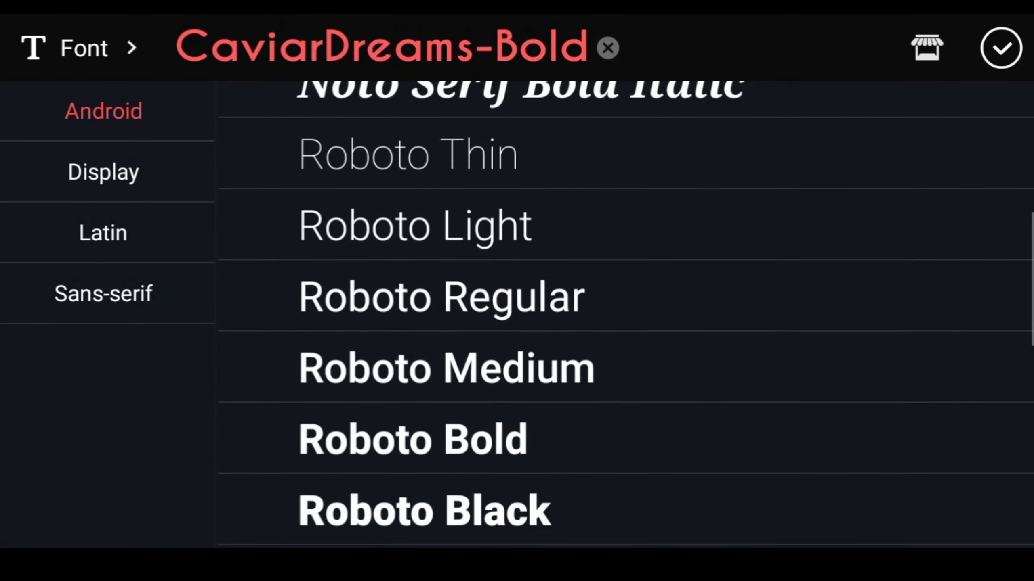
click(424, 511)
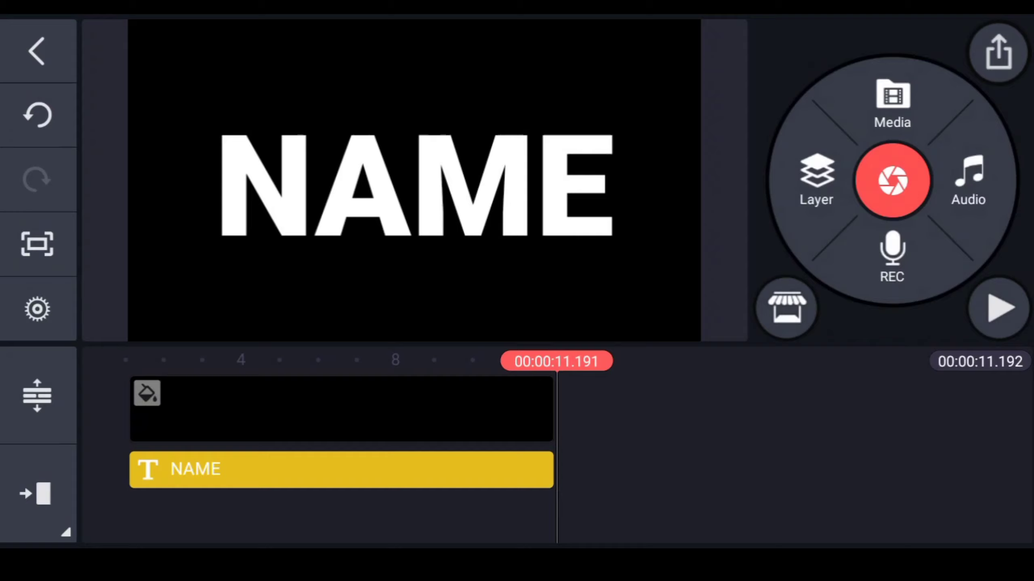
Colour the NAME title bright green #00CC05 and finish editing it
click(340, 469)
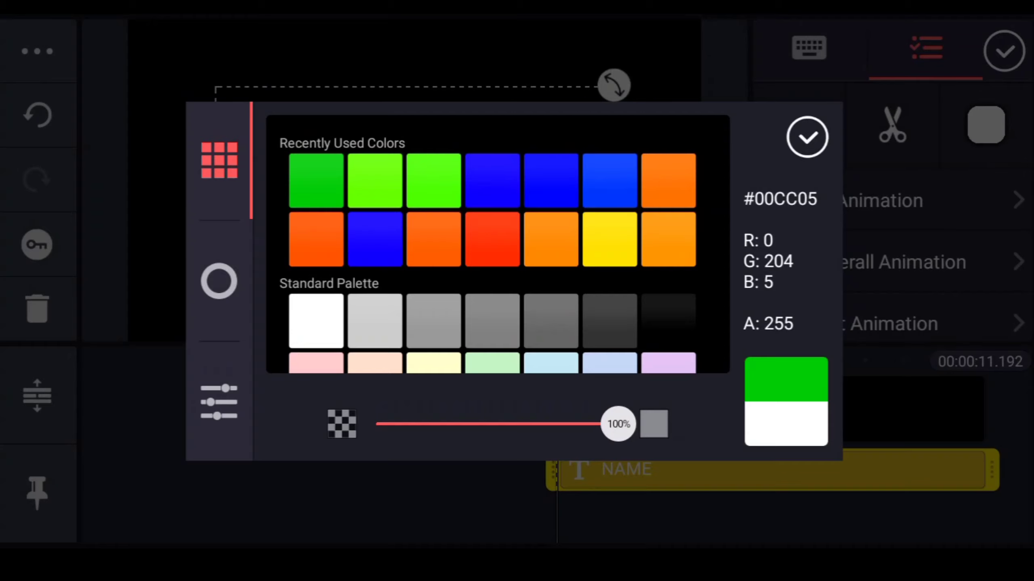
click(806, 138)
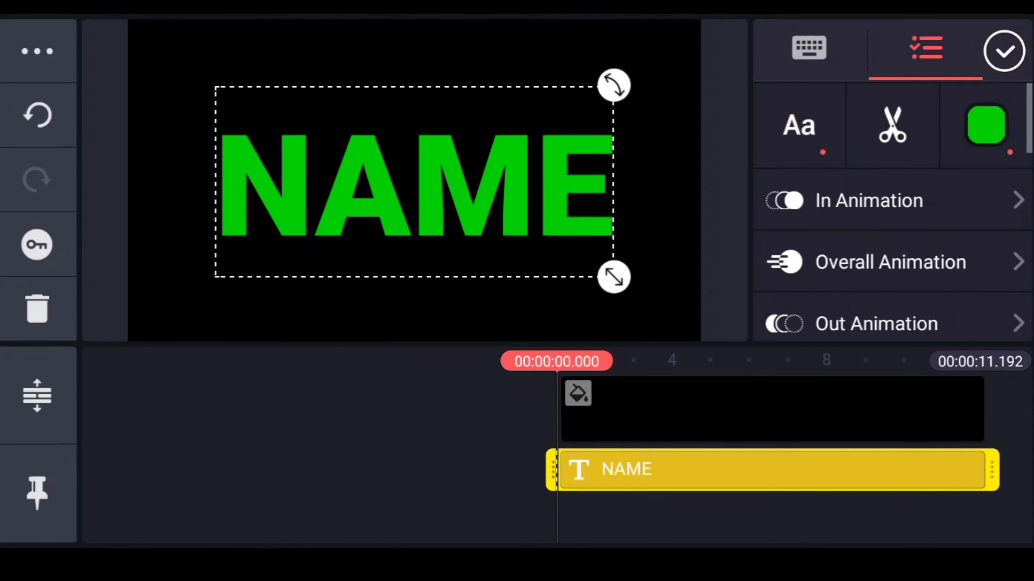
click(37, 51)
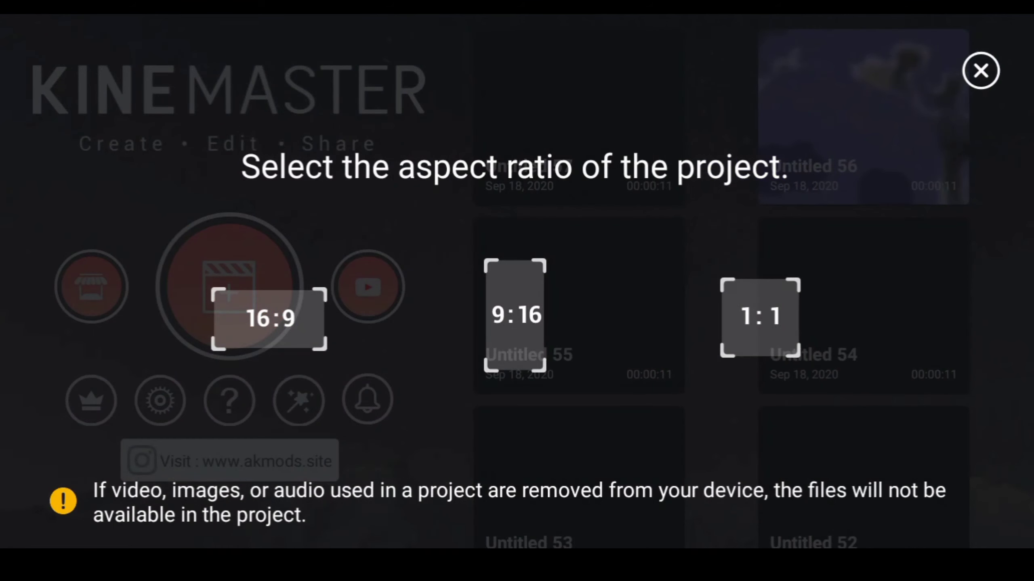
Create a 16:9 project and add the anime clips to its timeline
click(269, 318)
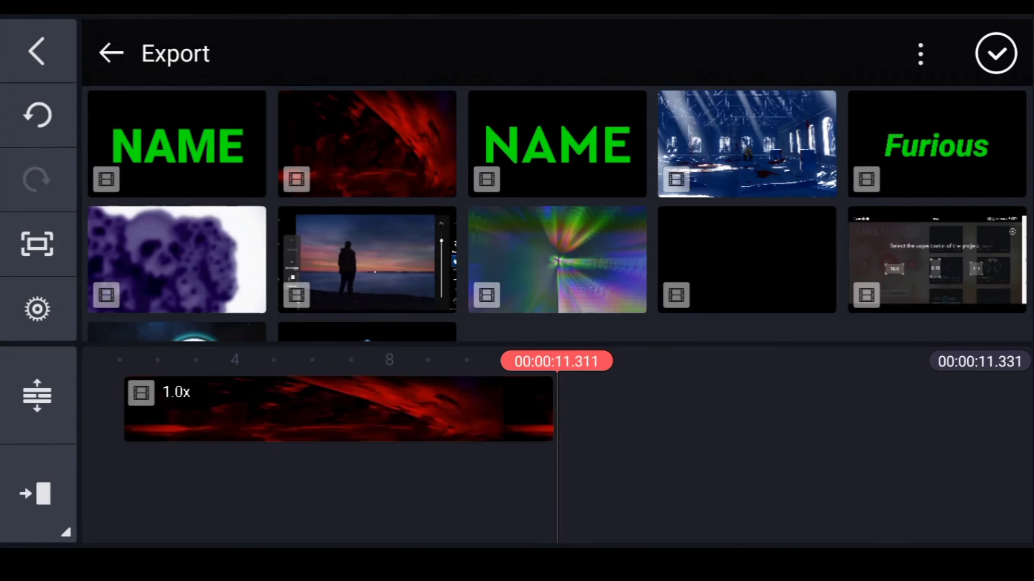
click(110, 53)
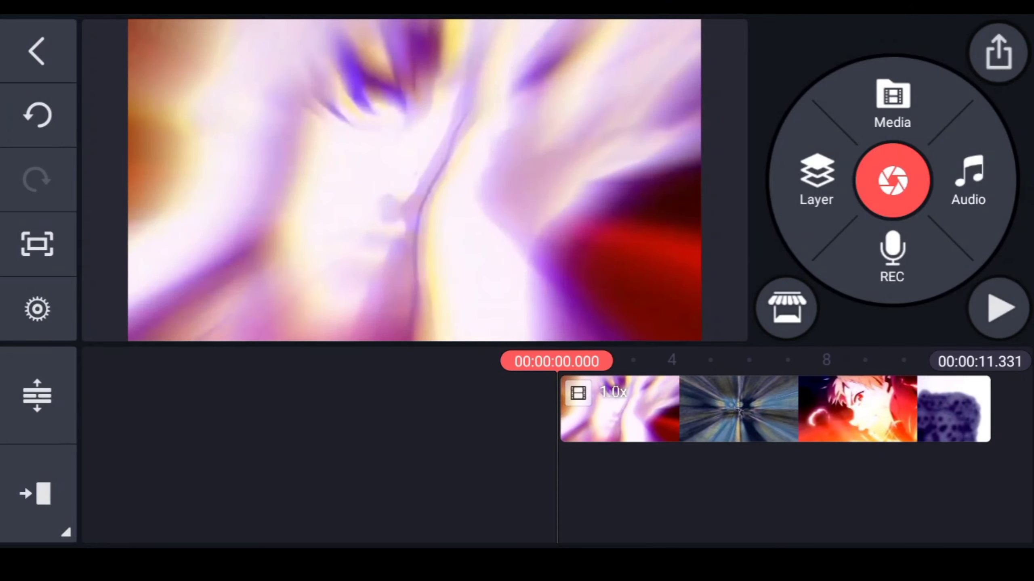
Overlay Untitled 57_1440p.mp4 and chroma-key out its green so footage shows through
click(817, 181)
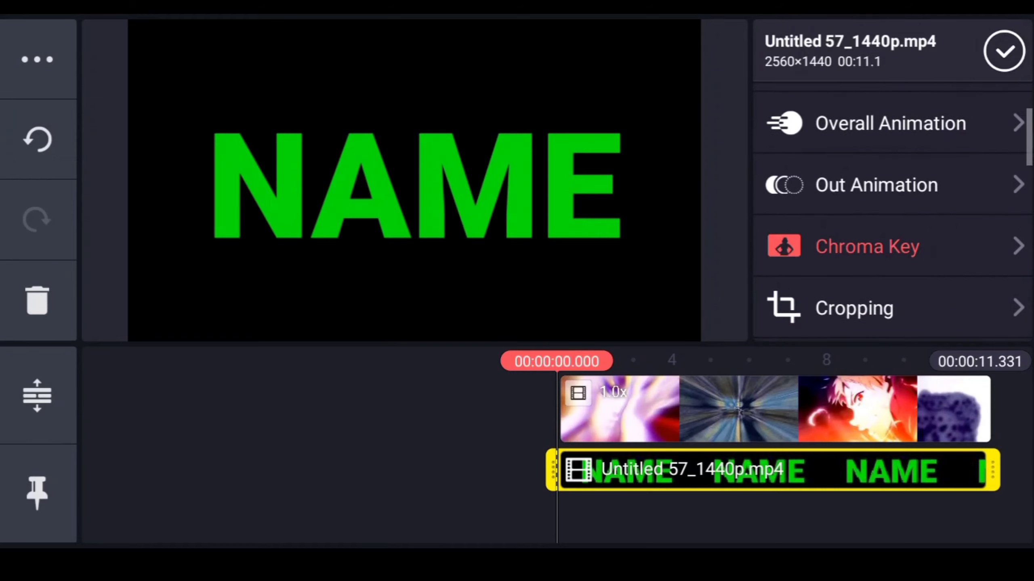
click(866, 245)
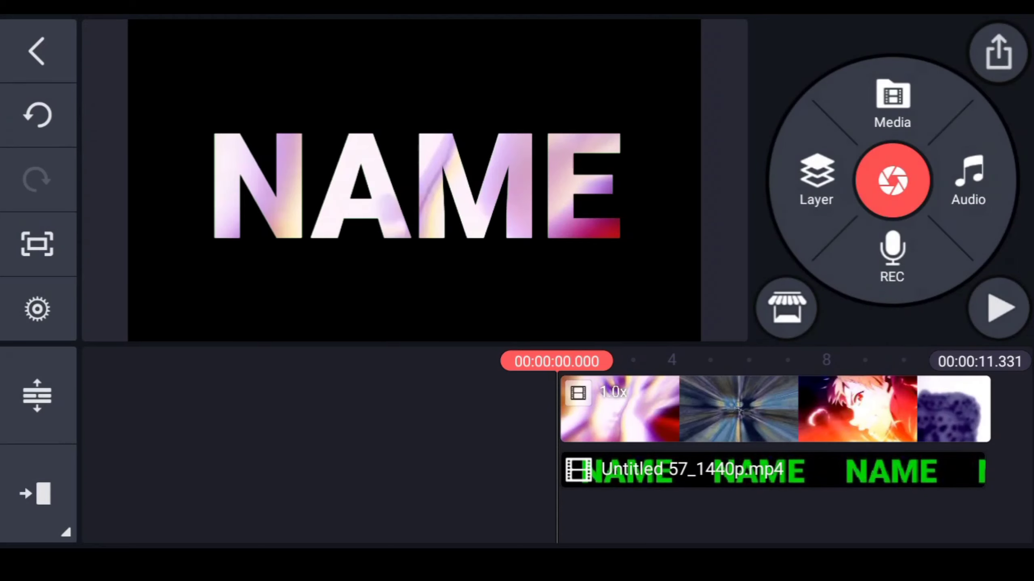
Keyframe the NAME overlay to grow larger toward its end and play the result
click(771, 470)
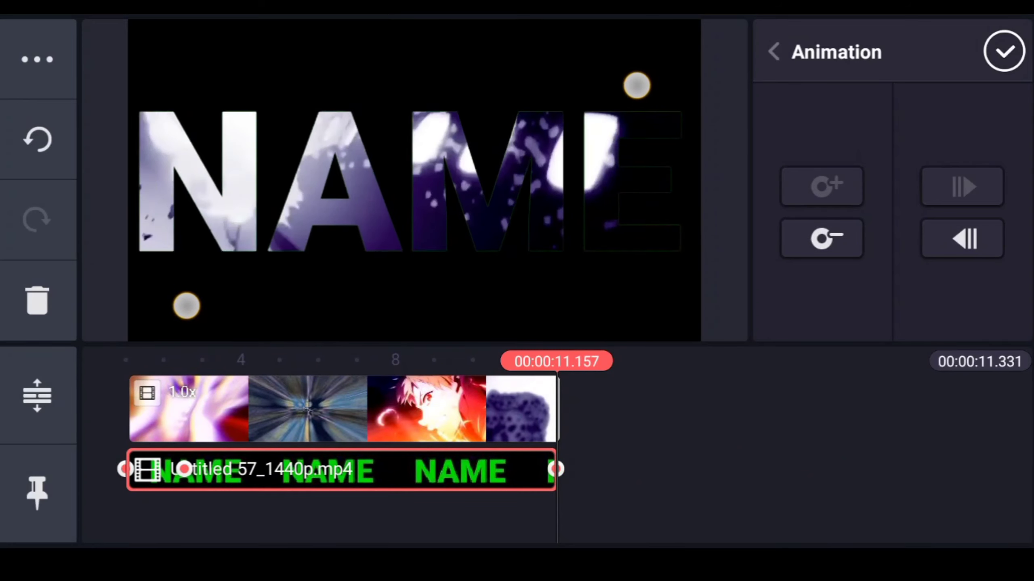
click(774, 51)
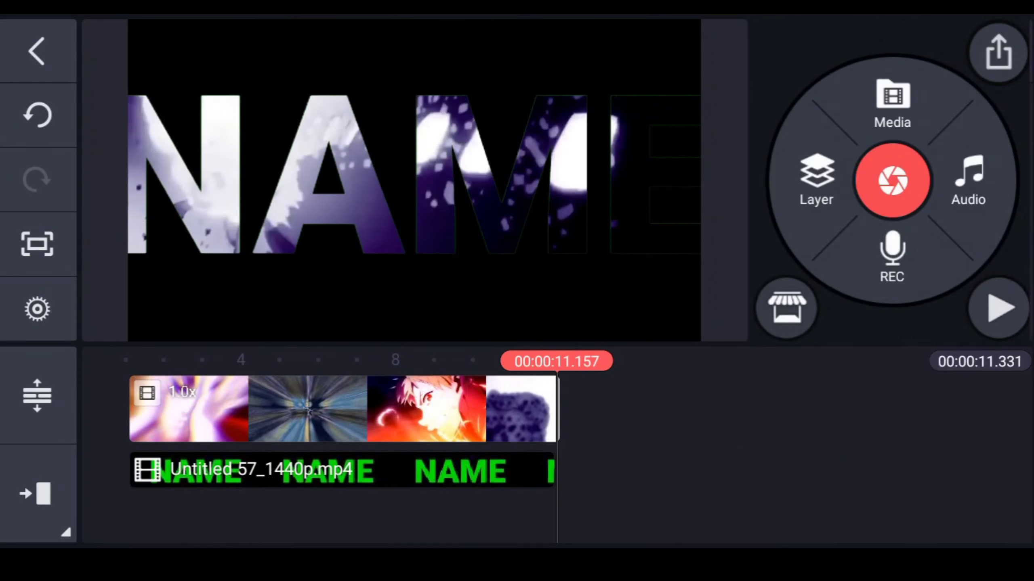
click(998, 308)
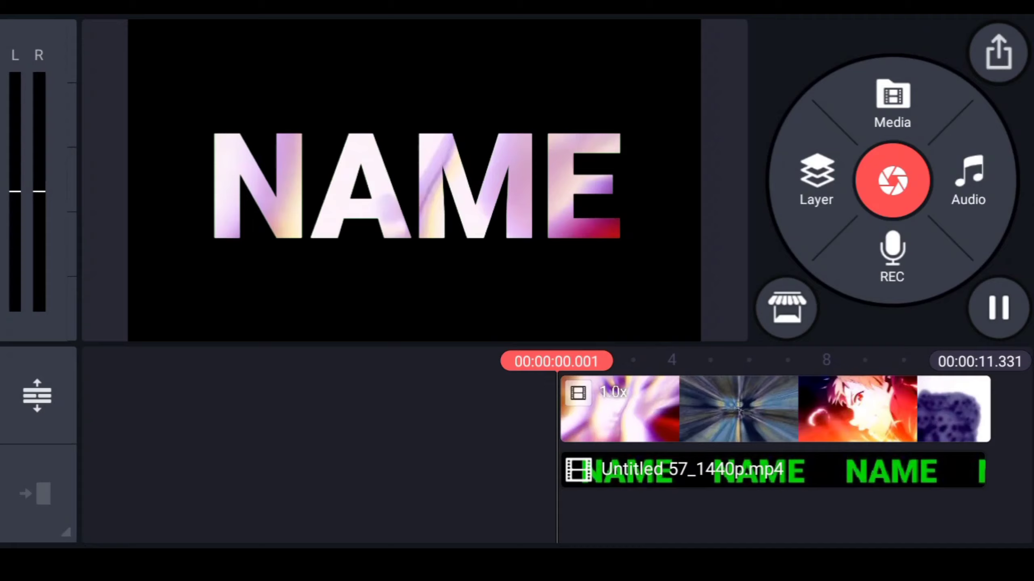